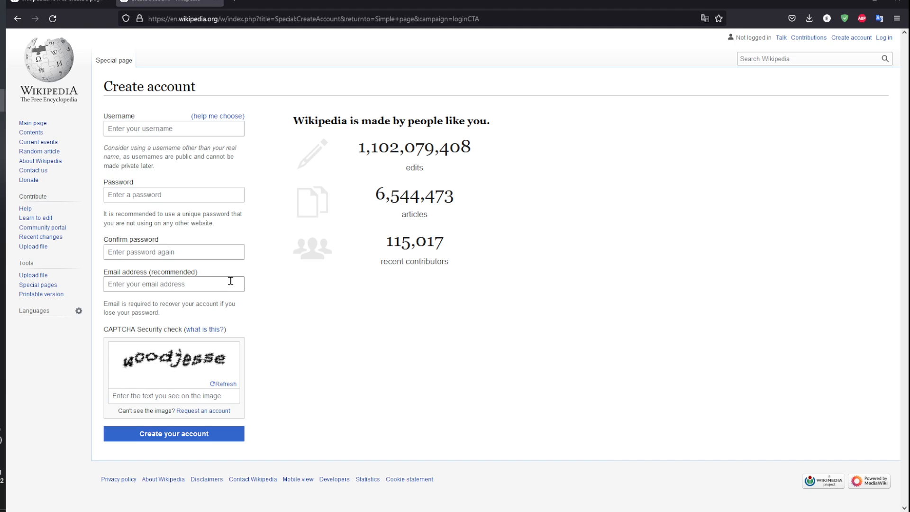
mouse_move(245, 278)
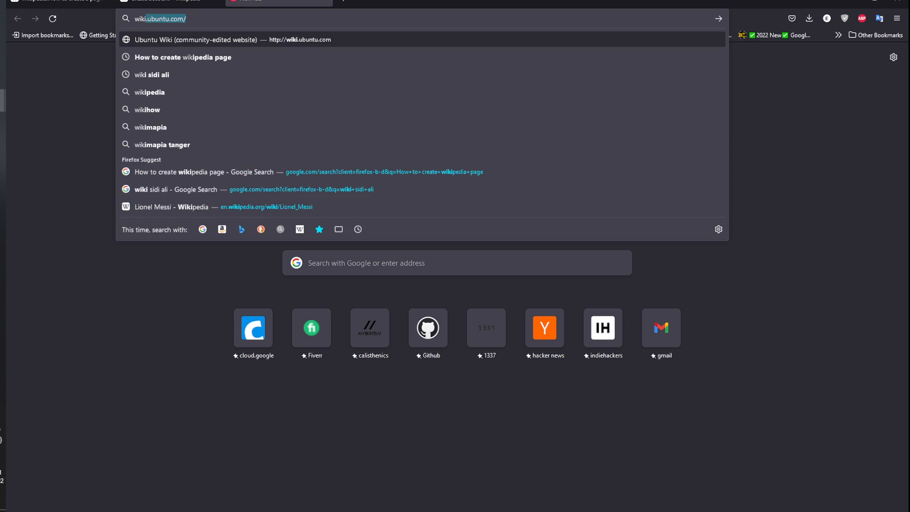
Search Google for 'wikipedia sign up'
text(wikipedia sign)
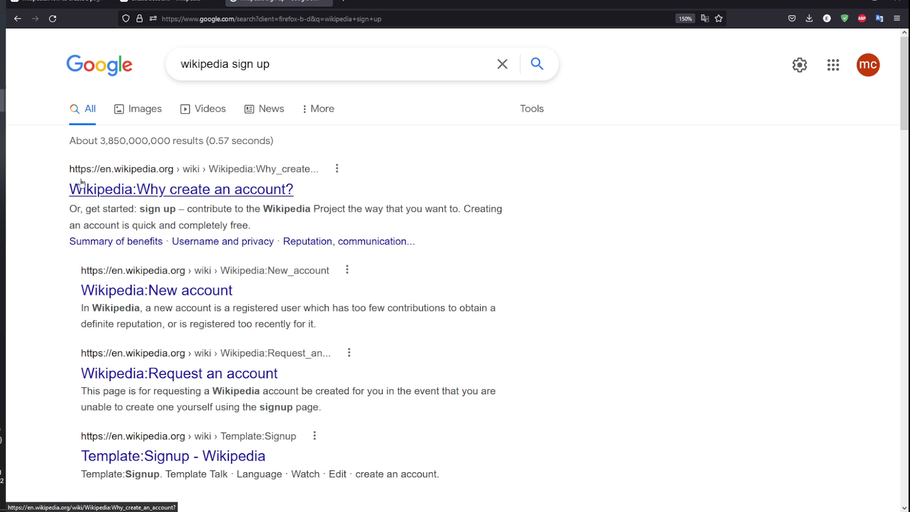
Open the 'Wikipedia:New account' essay from the Google results
click(156, 289)
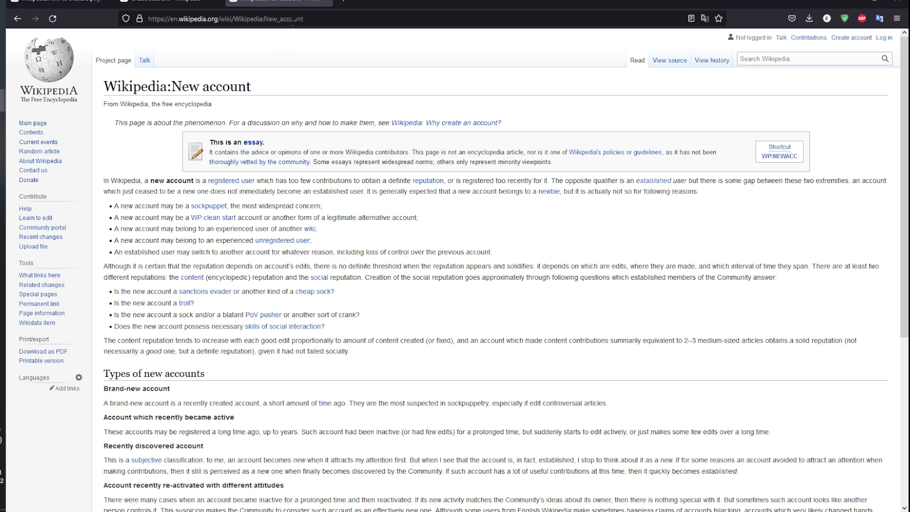
mouse_move(230, 181)
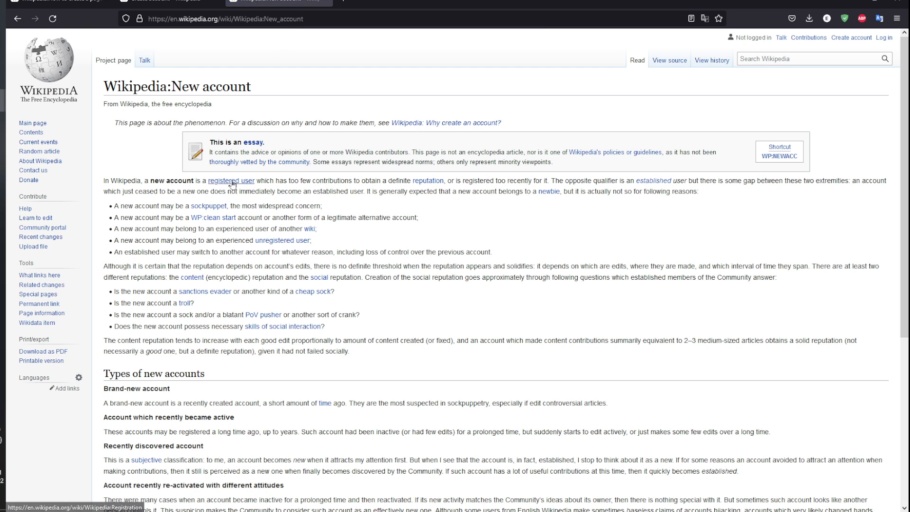
mouse_move(760, 35)
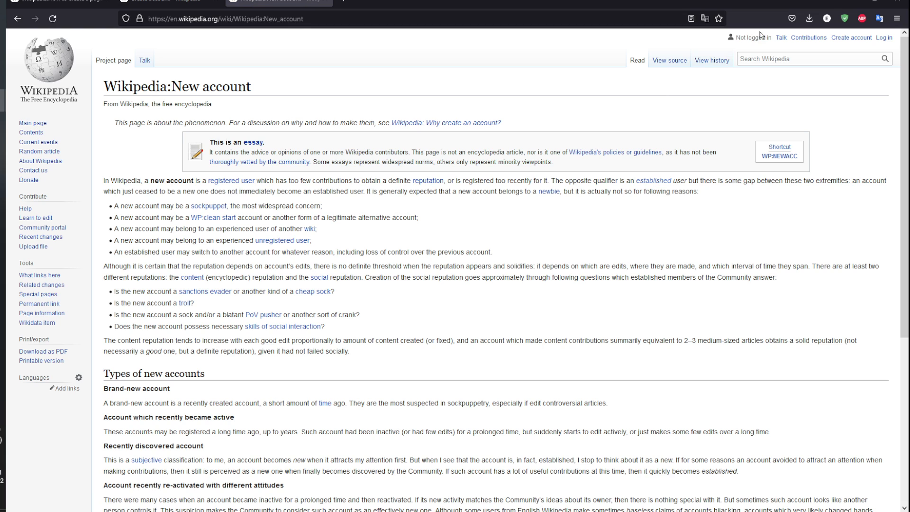
mouse_move(765, 45)
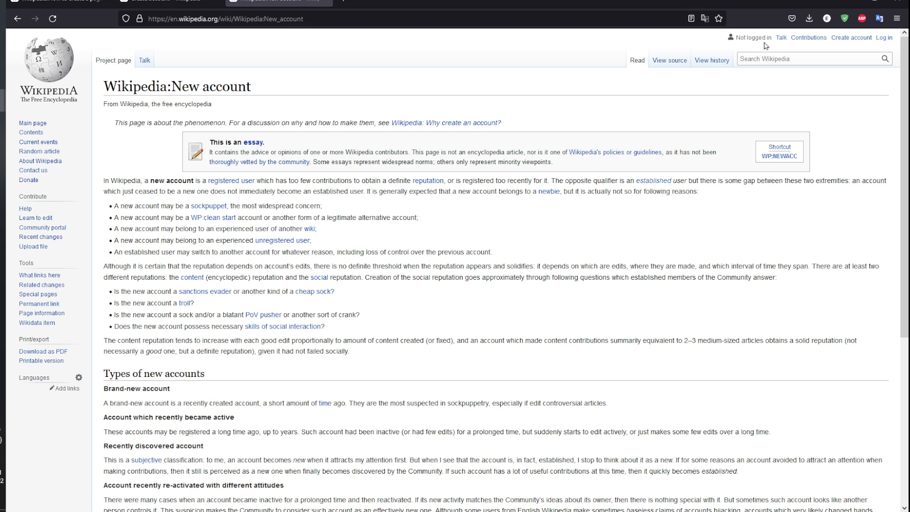
Fill the account form with username 'ismet', the generated password and the suggested email
click(850, 37)
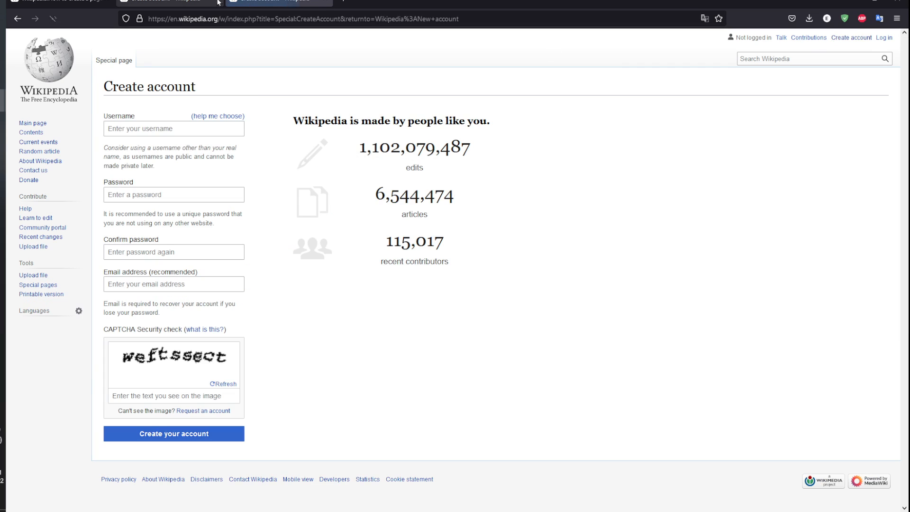
click(173, 129)
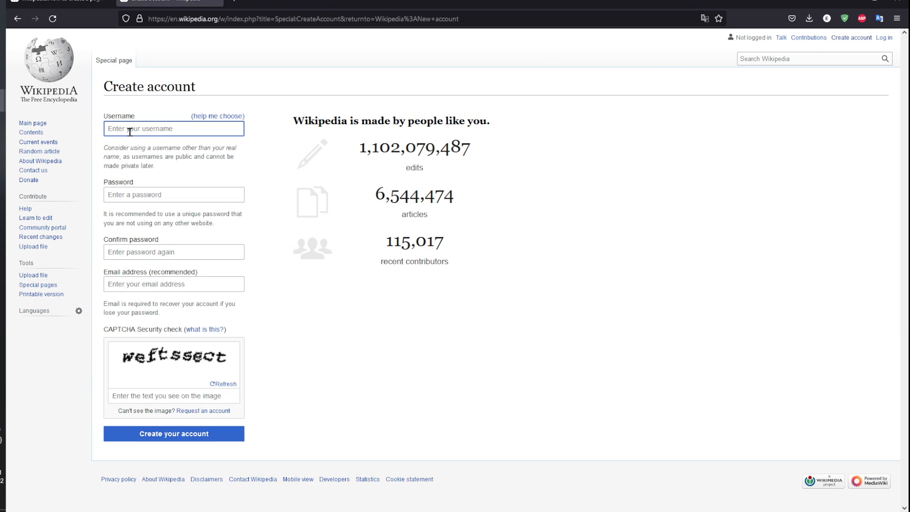
text(ismet)
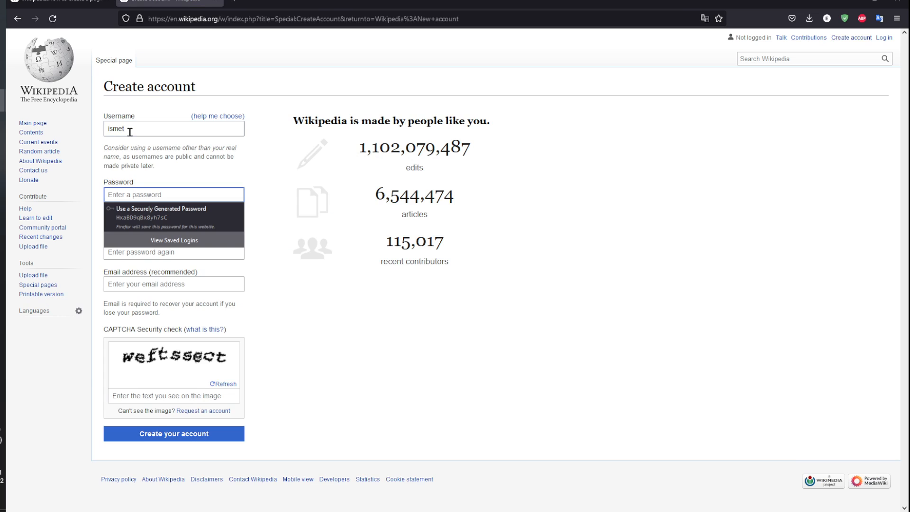
click(173, 212)
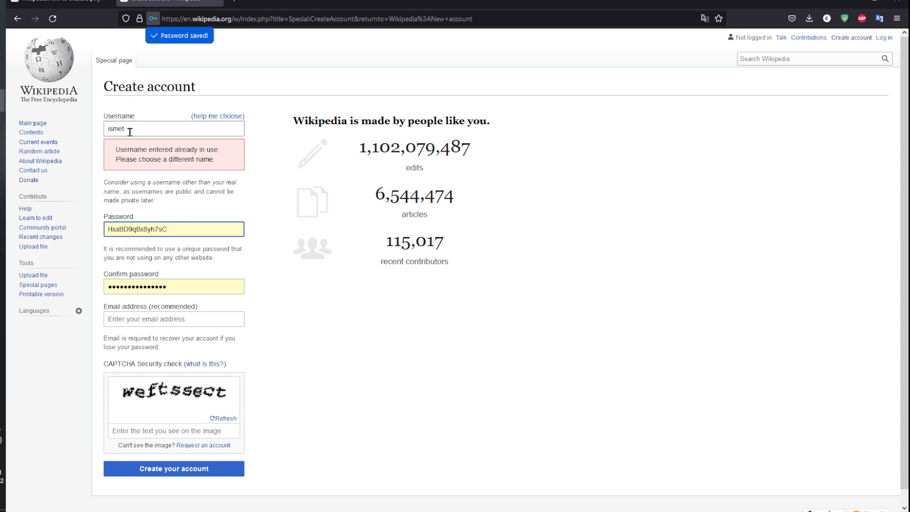
text(sdks)
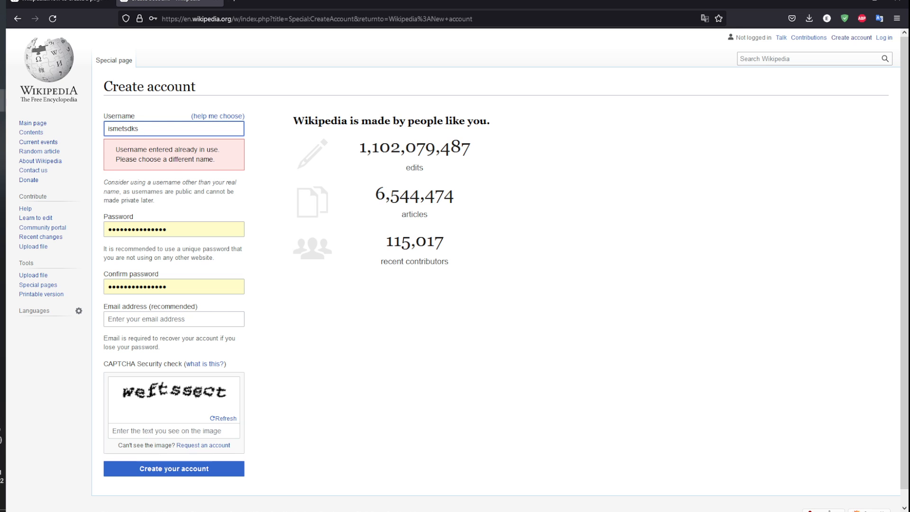
click(173, 327)
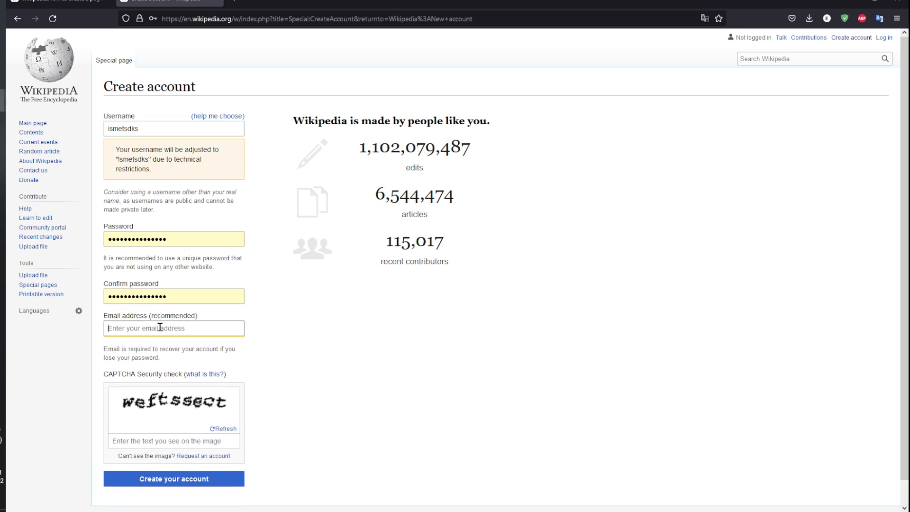
text(palye)
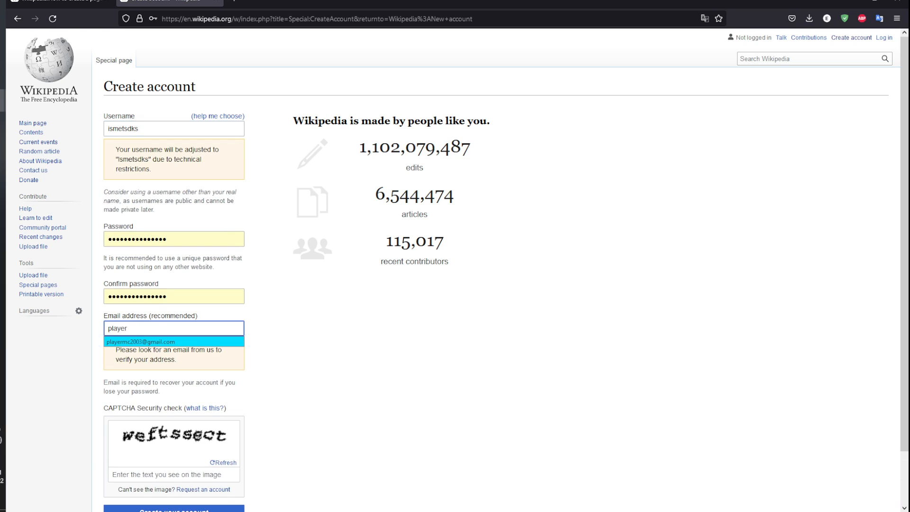
click(151, 341)
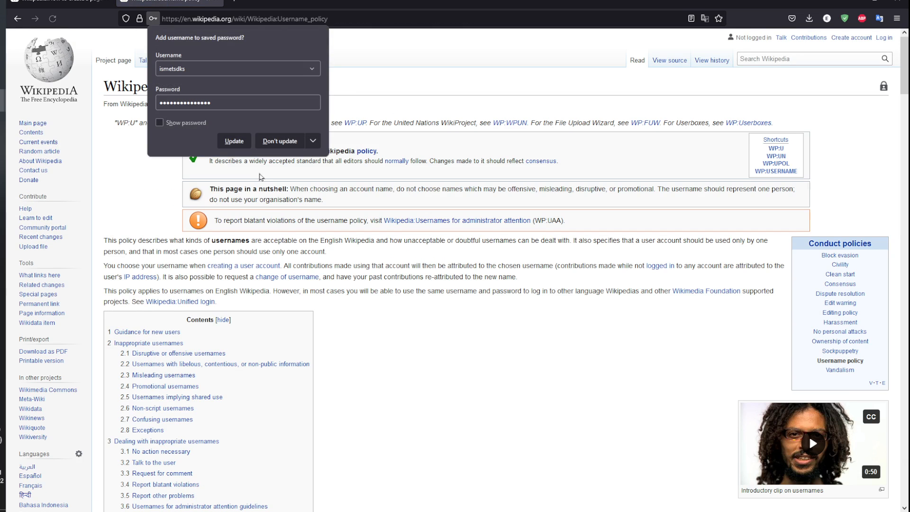
click(280, 140)
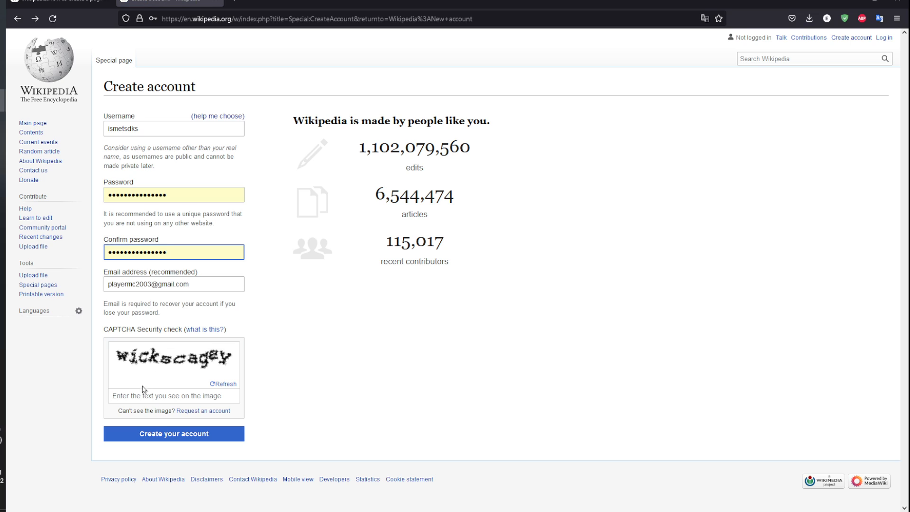
Enter CAPTCHA 'wickey', create the account, and dismiss the save-login prompt
text(wickscag)
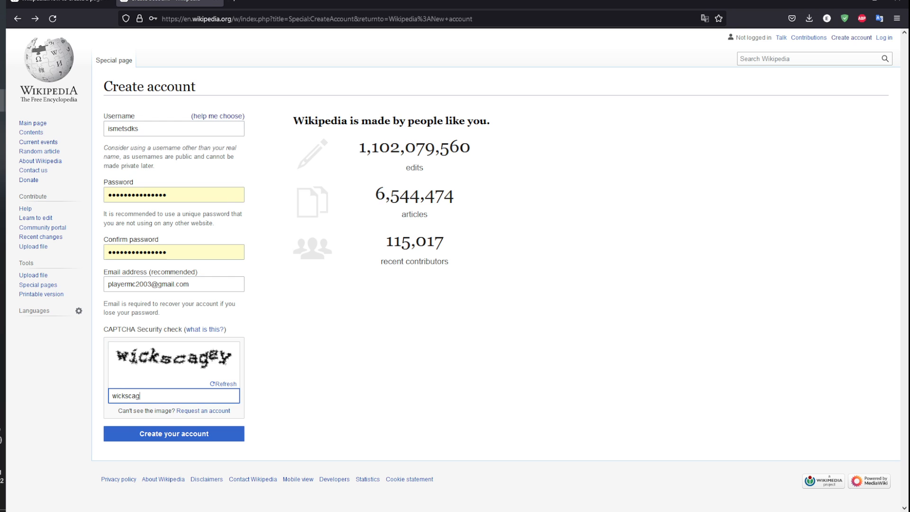
text(ey)
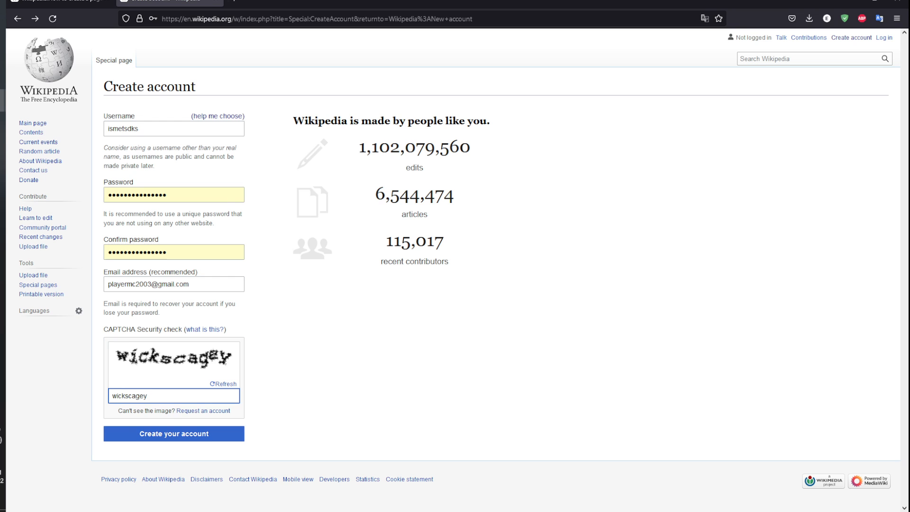
click(173, 433)
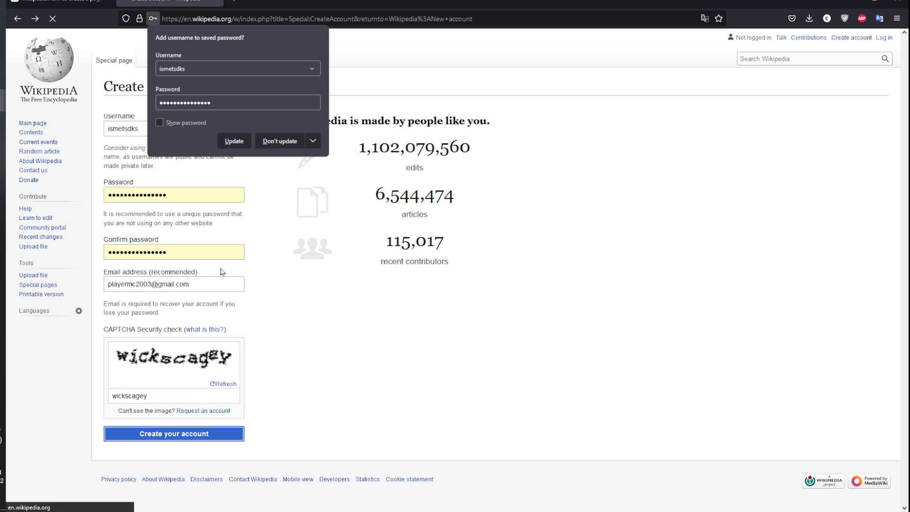
click(173, 433)
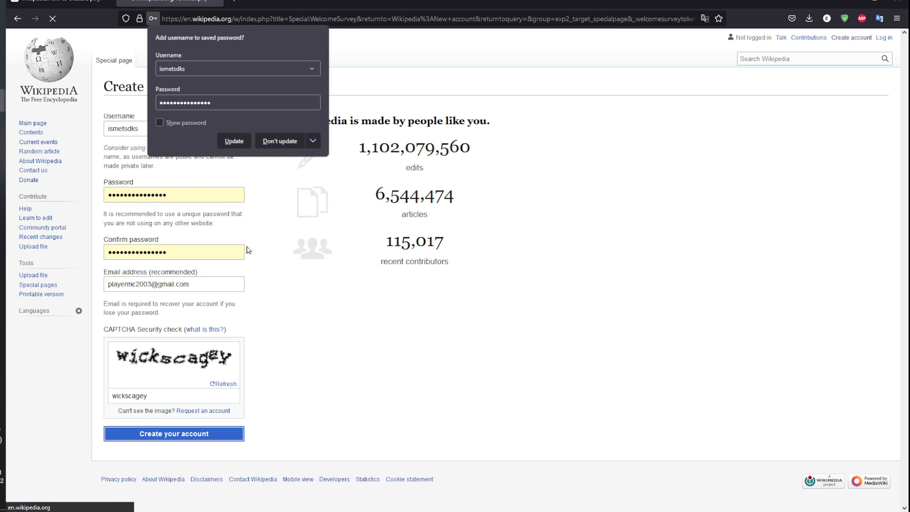
click(173, 432)
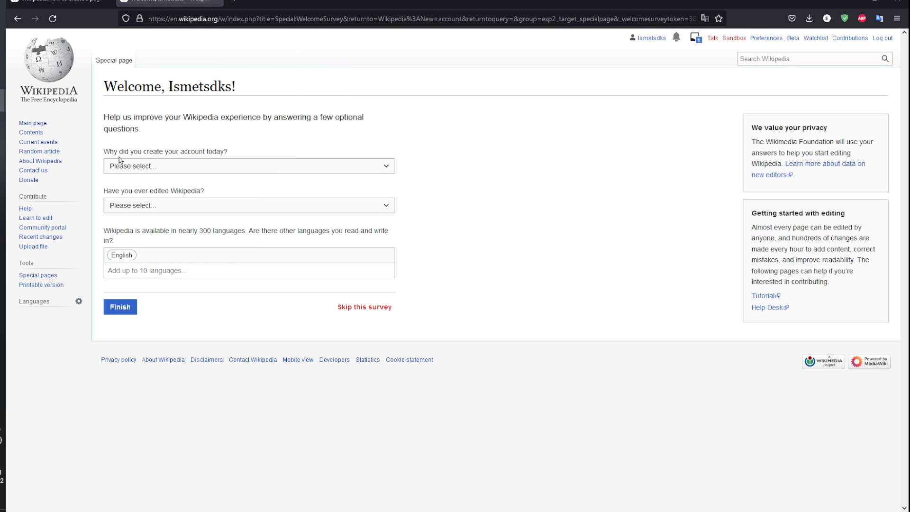
Submit the survey: goal is a new article, edited once or twice, reads Arabic
click(248, 165)
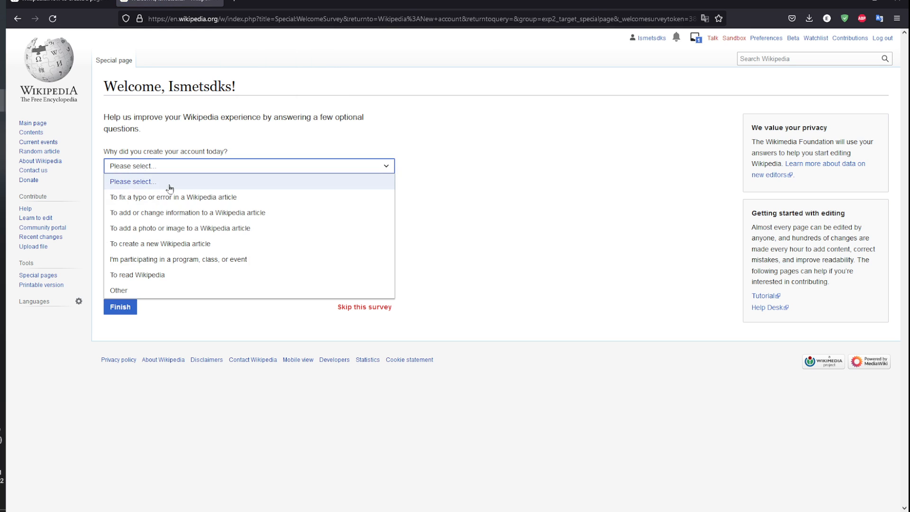
mouse_move(259, 275)
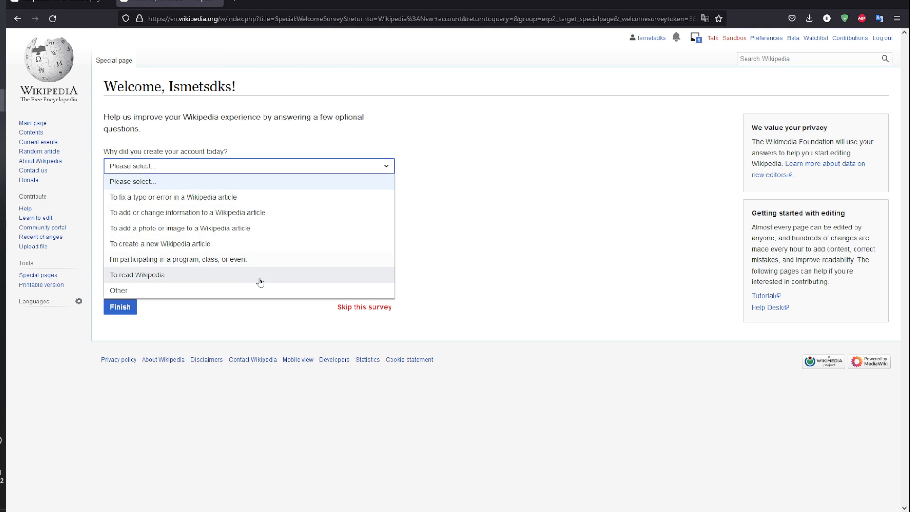
mouse_move(246, 243)
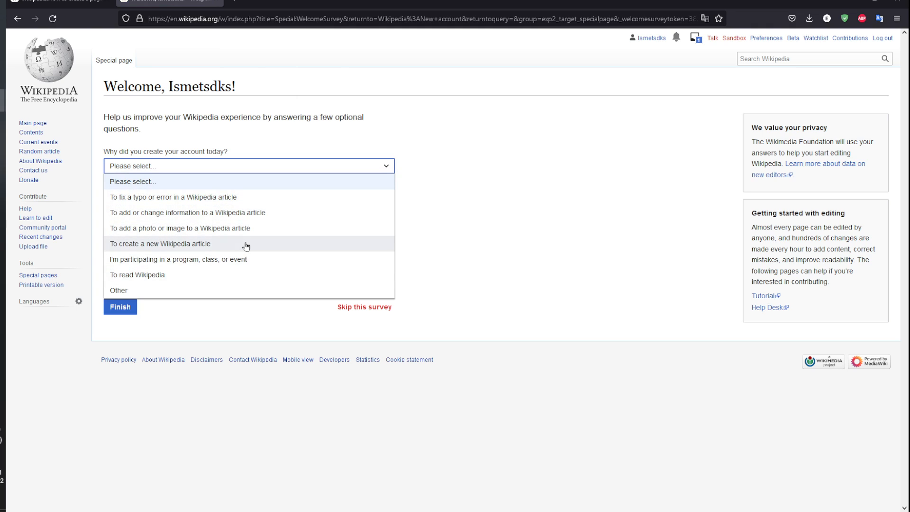
click(161, 244)
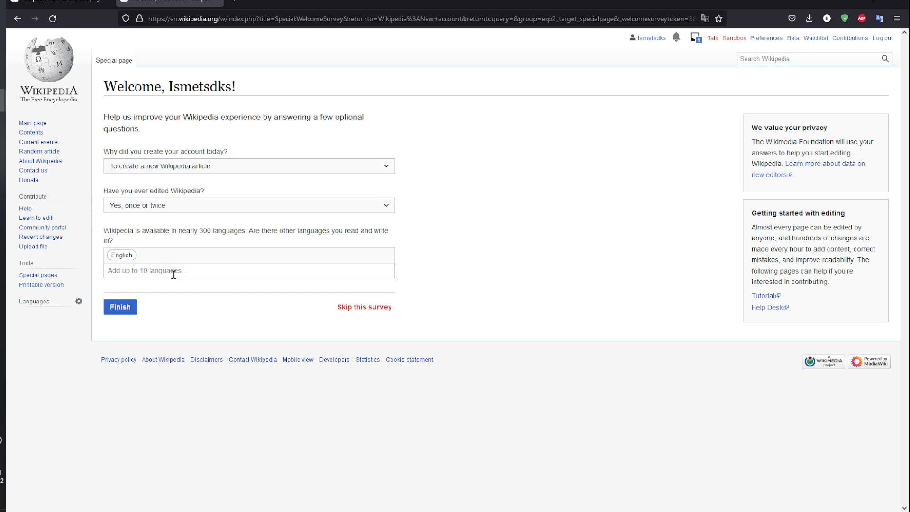
click(248, 269)
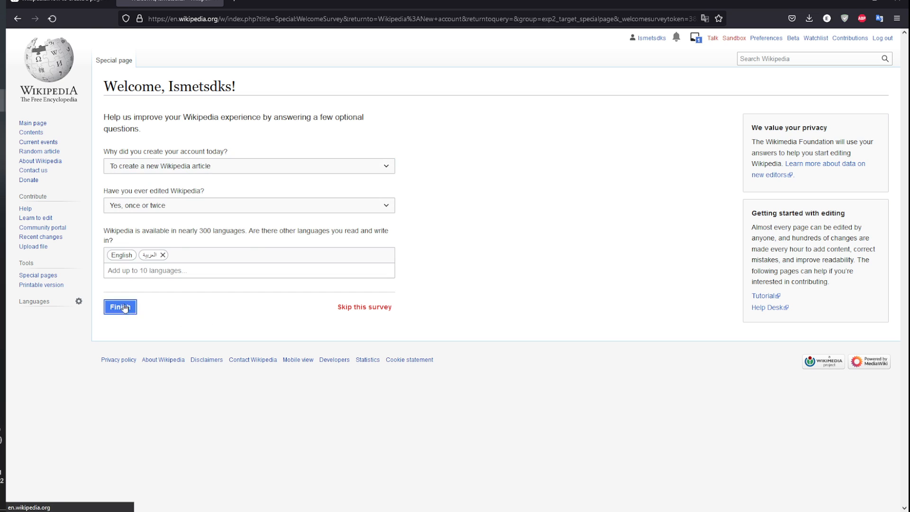
click(120, 307)
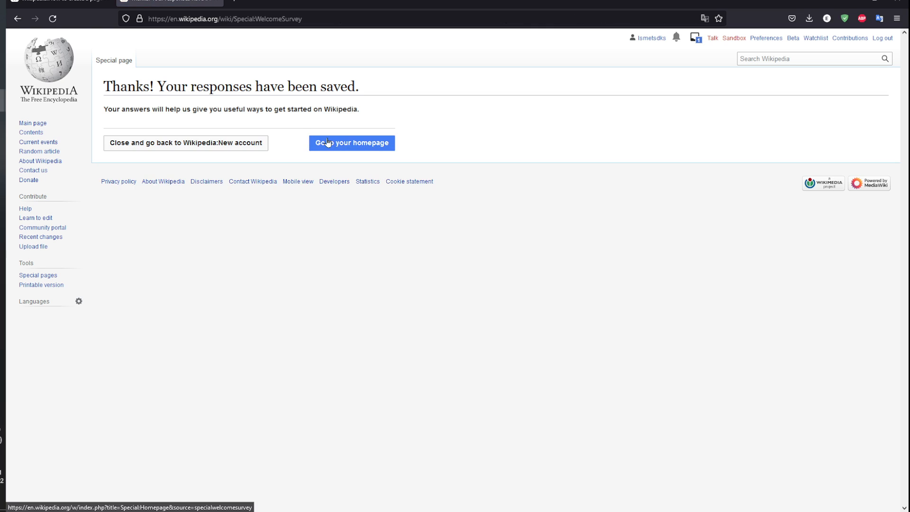
Open the account homepage and dismiss its 'Got it' welcome popup
click(351, 143)
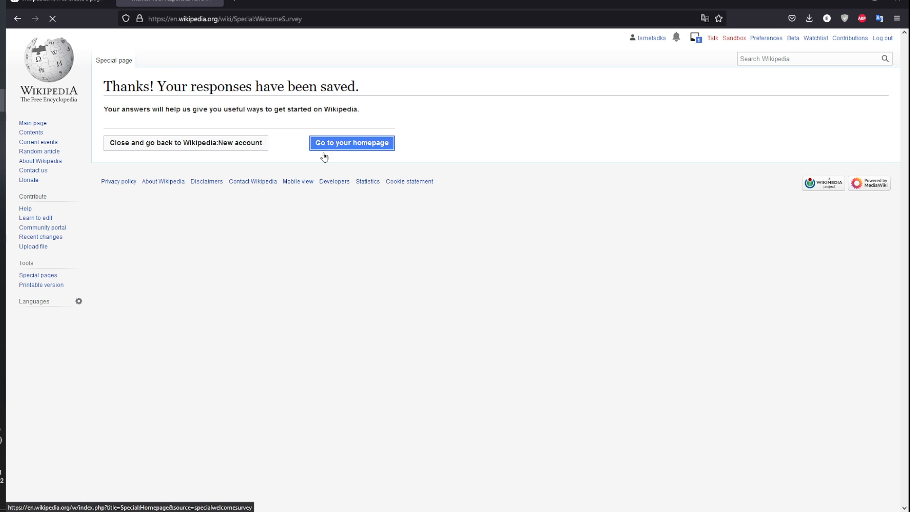
click(351, 142)
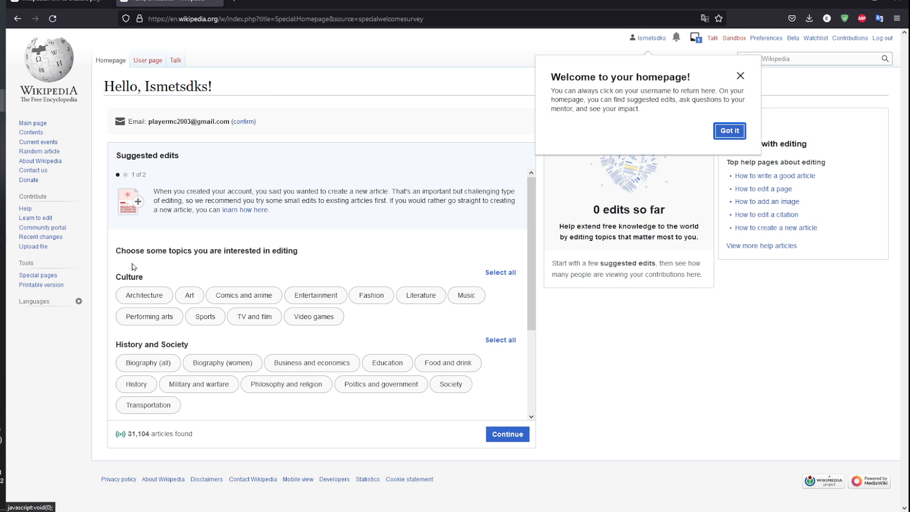
mouse_move(729, 131)
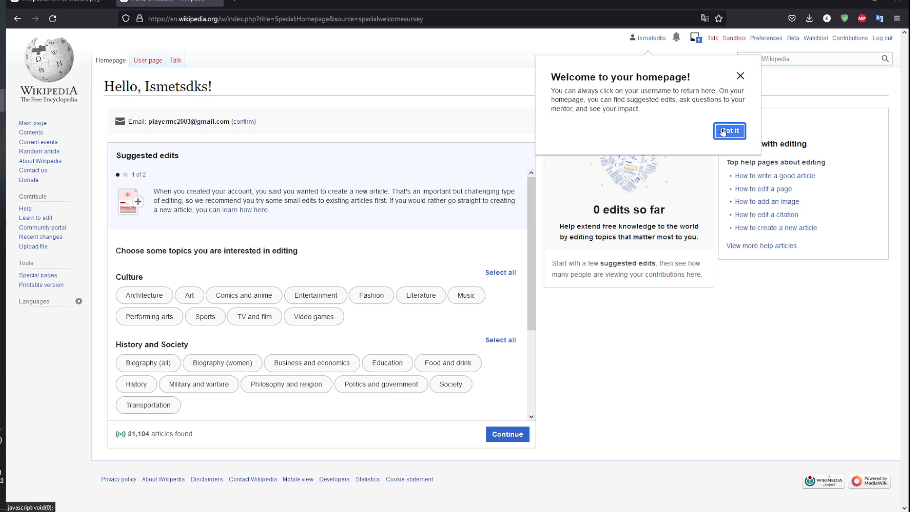
click(729, 131)
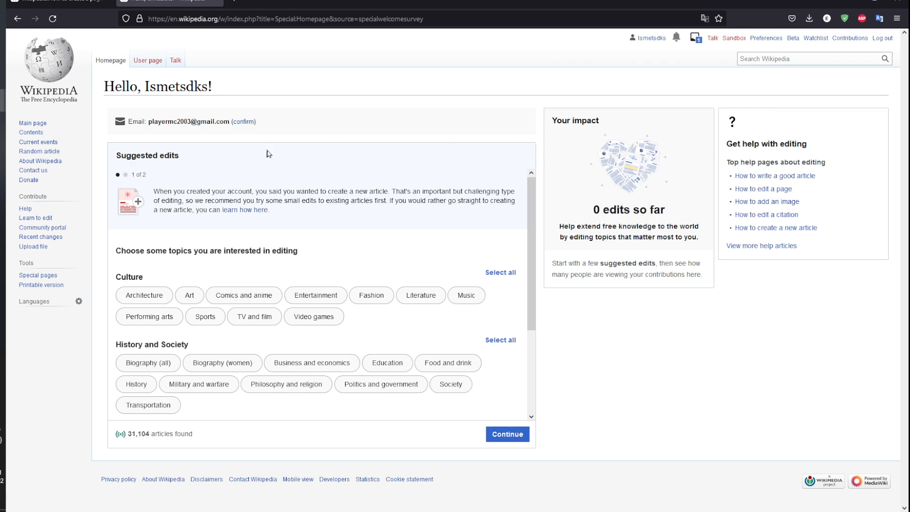
mouse_move(411, 334)
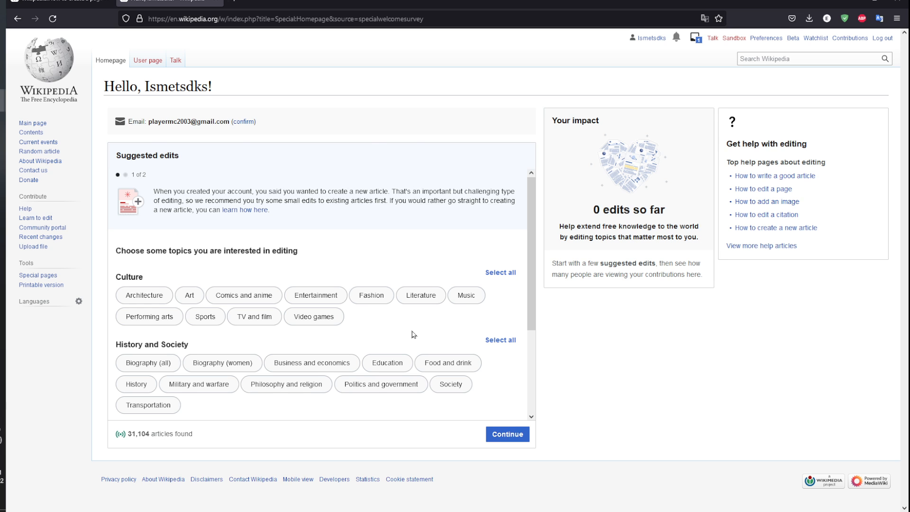
Open the source editor for the new user page and scroll to review it
click(147, 60)
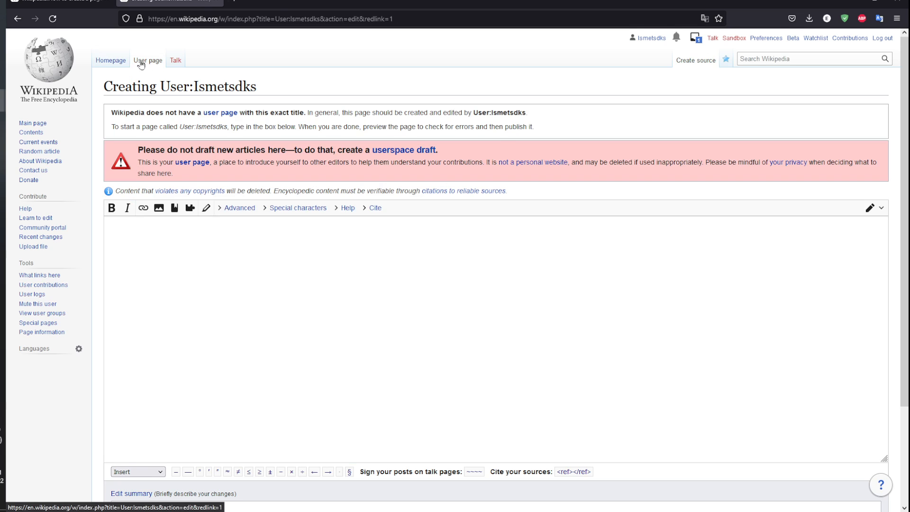
scroll(down, 3)
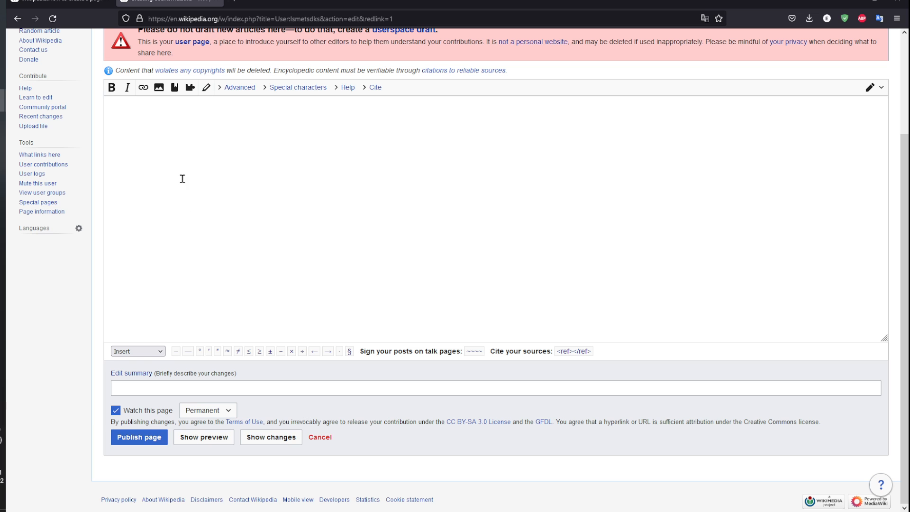
mouse_move(157, 418)
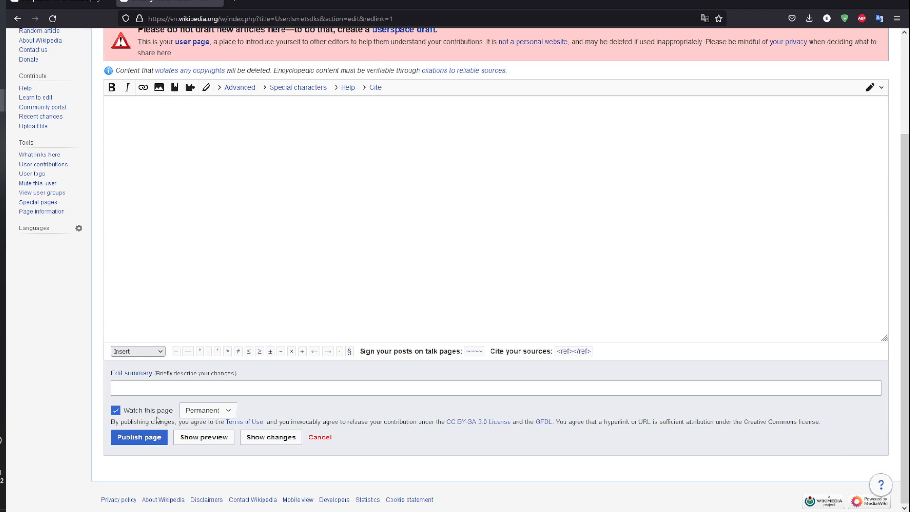
scroll(up, 3)
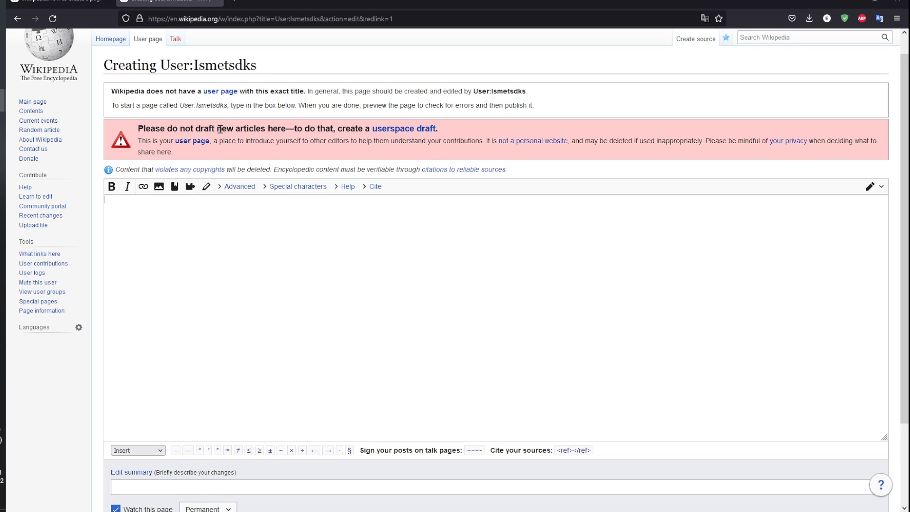
mouse_move(269, 161)
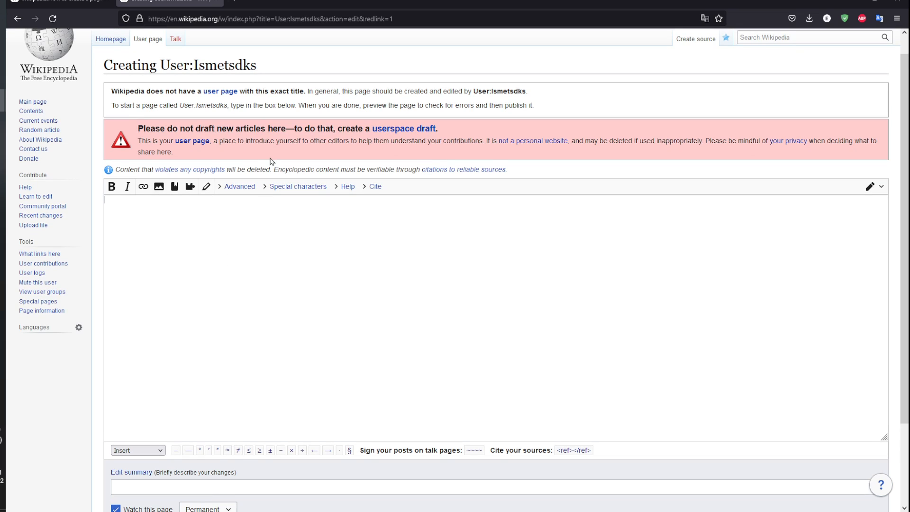
mouse_move(153, 176)
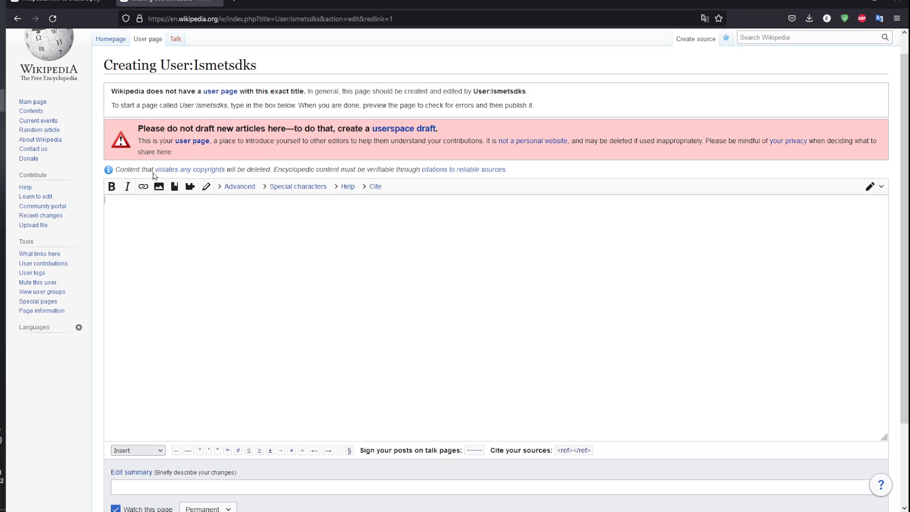
mouse_move(118, 240)
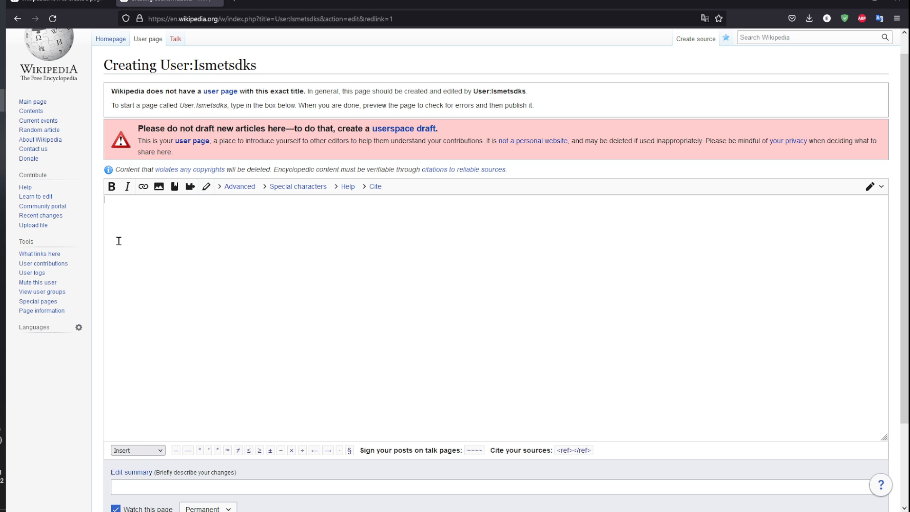
scroll(down, 3)
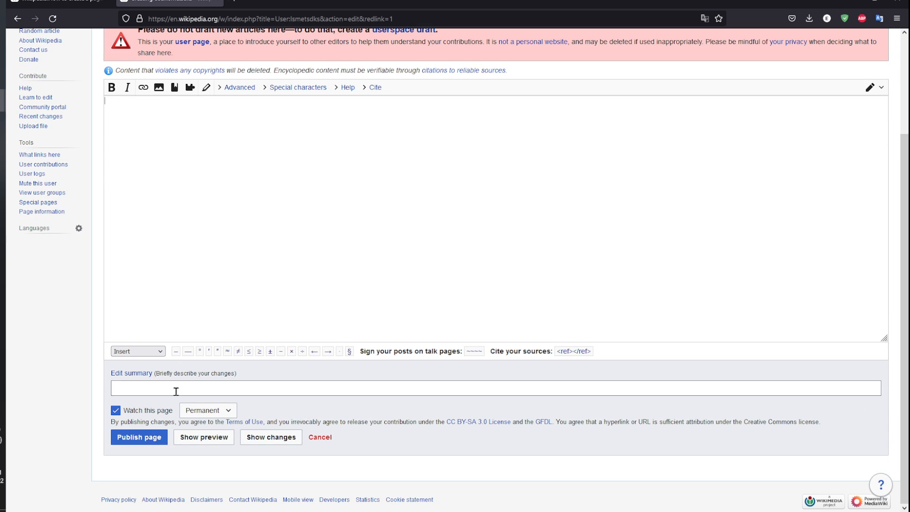